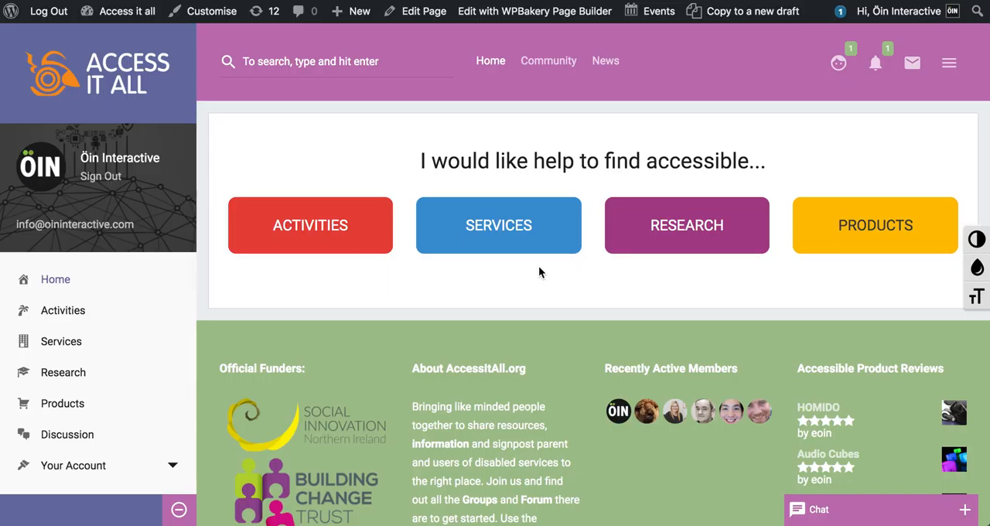
- From Products, browse the Disability Products grid and open Drum Pads – Beat Maker Go
scroll("down", 3)
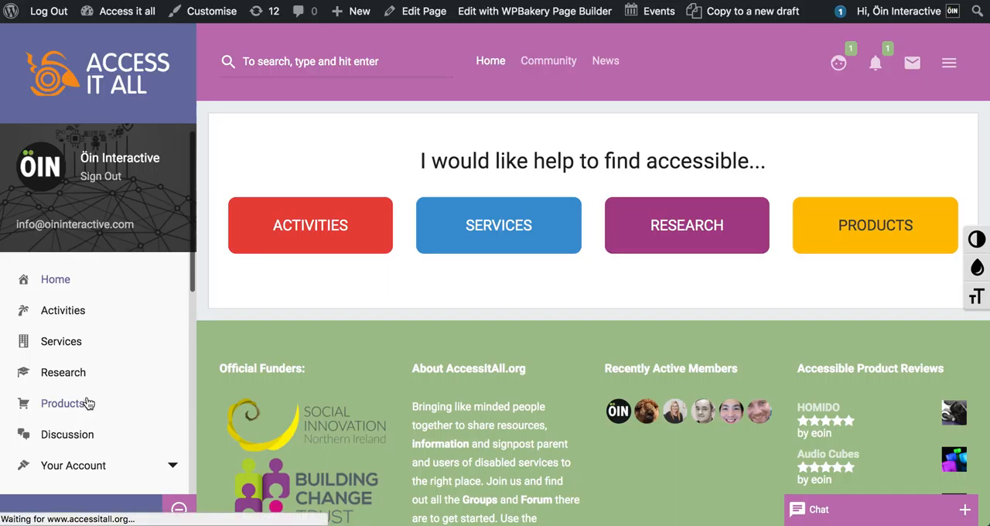
left_click(62, 403)
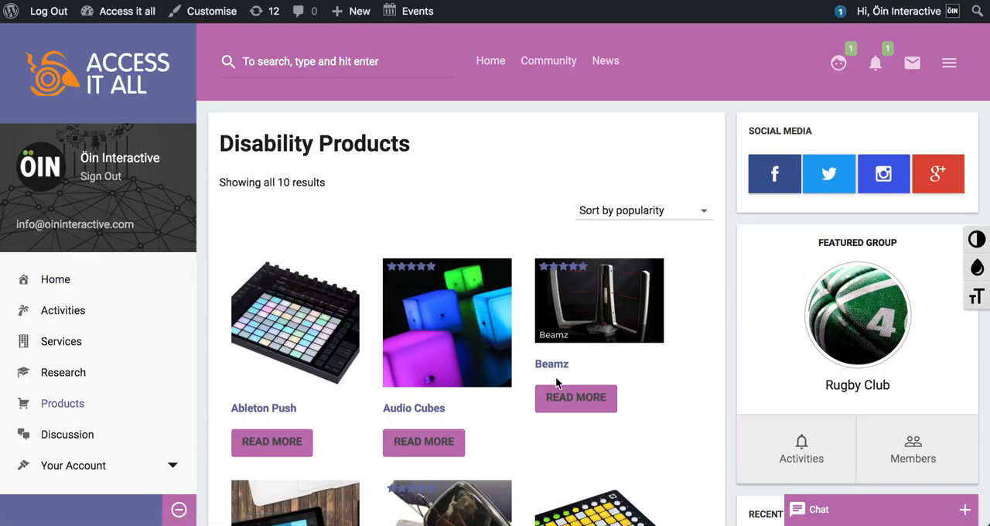
scroll("down", 3)
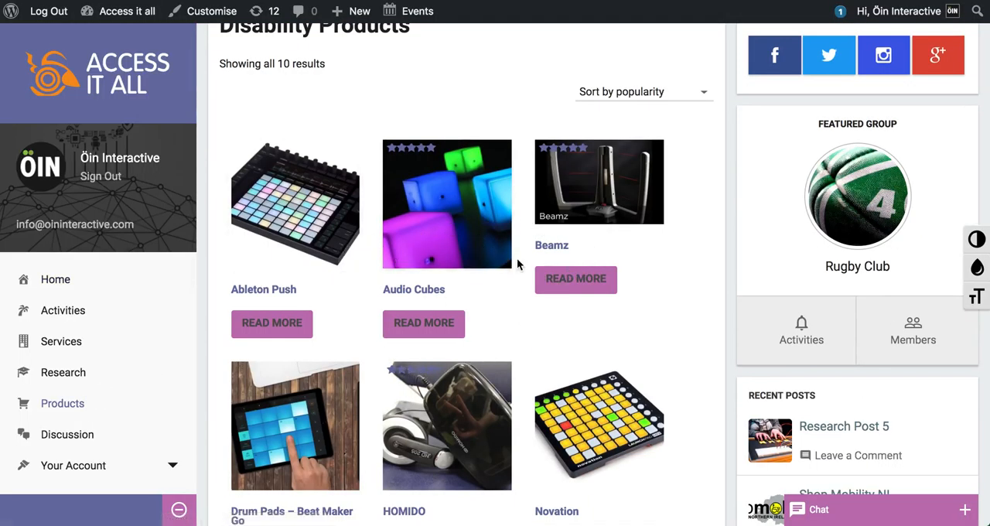
scroll("down", 3)
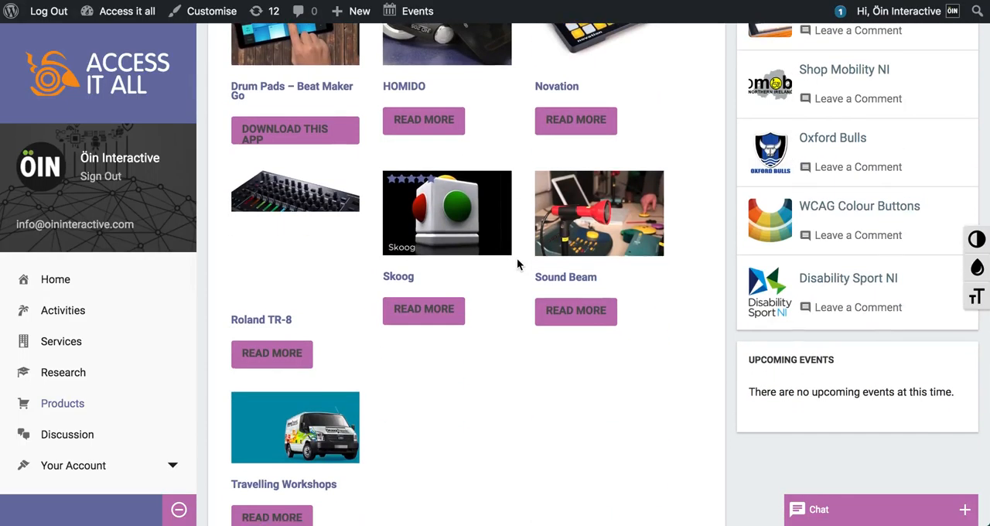
scroll("up", 3)
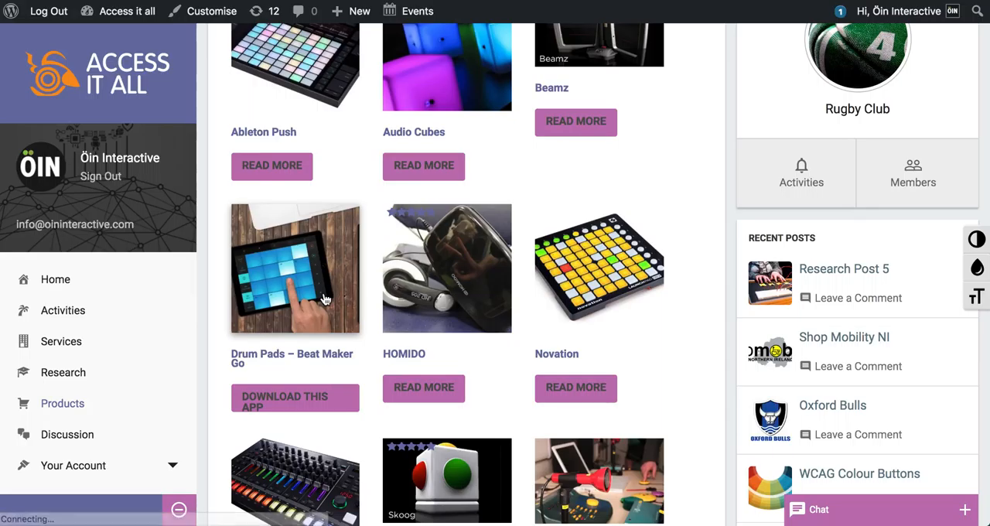
left_click(294, 268)
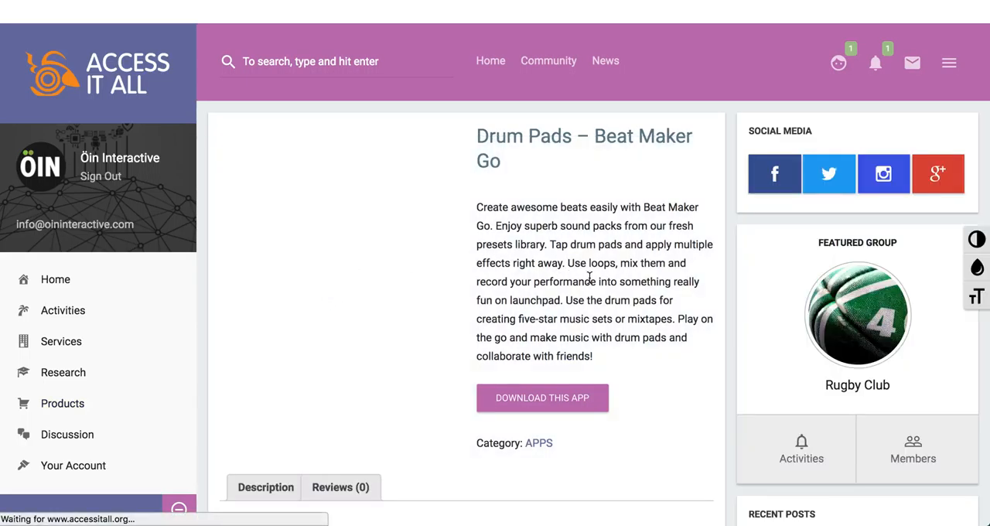
scroll("down", 3)
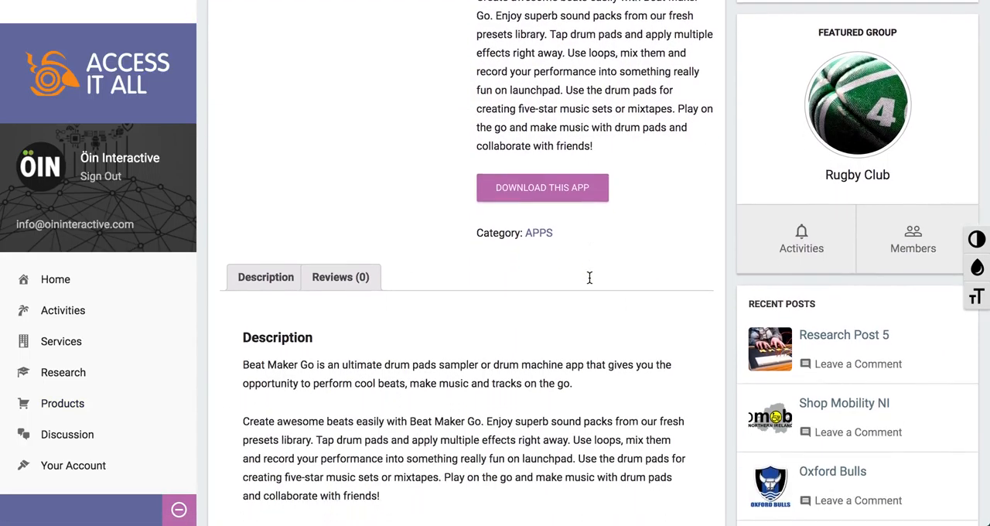
scroll("down", 3)
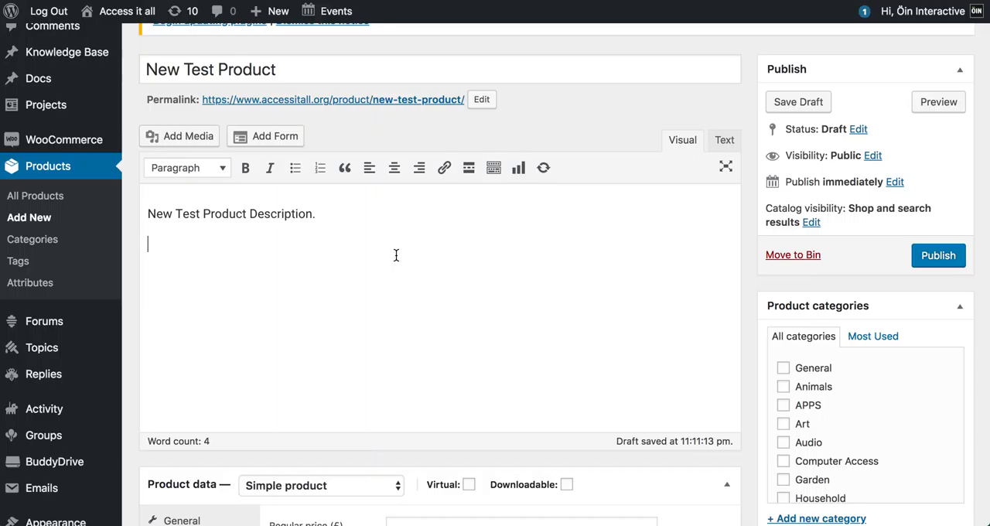
- Tick Audio under Product categories for the new product
scroll("down", 3)
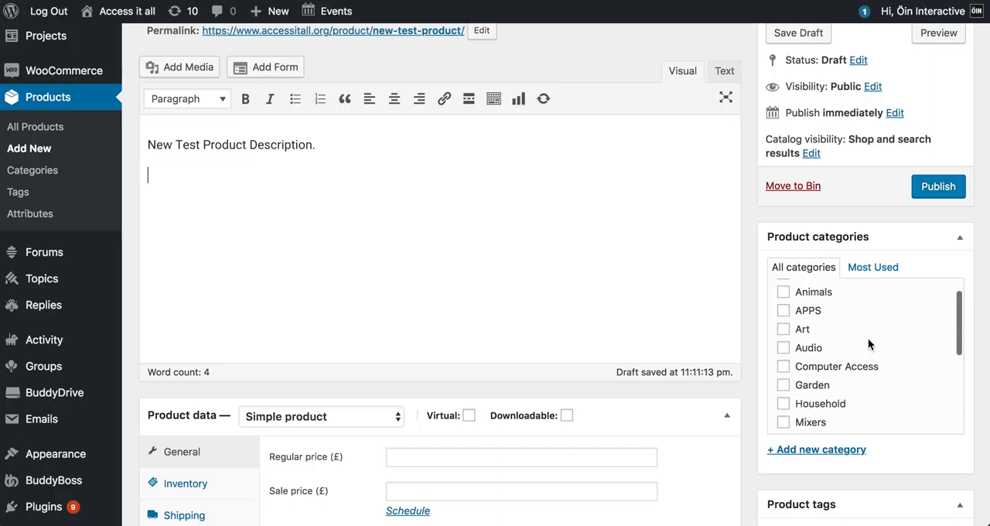
scroll("down", 3)
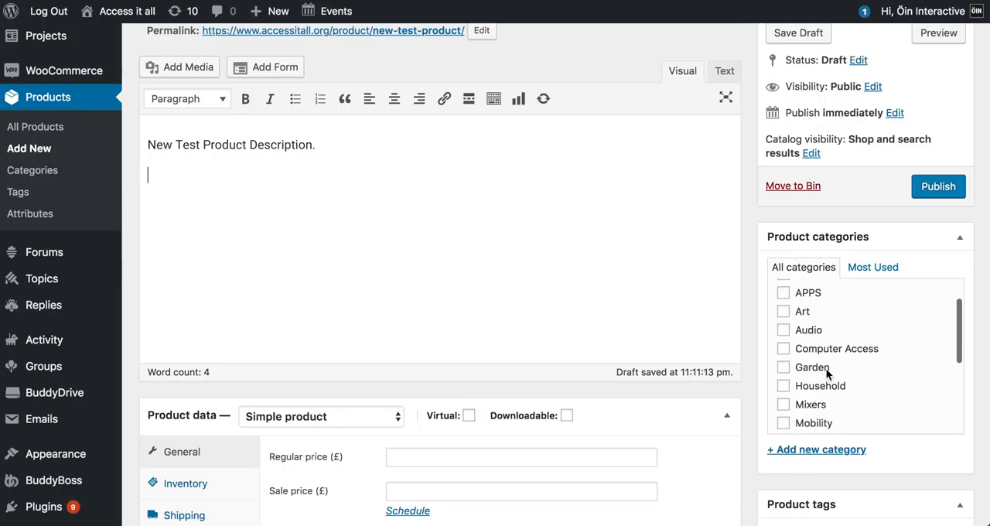
left_click(783, 390)
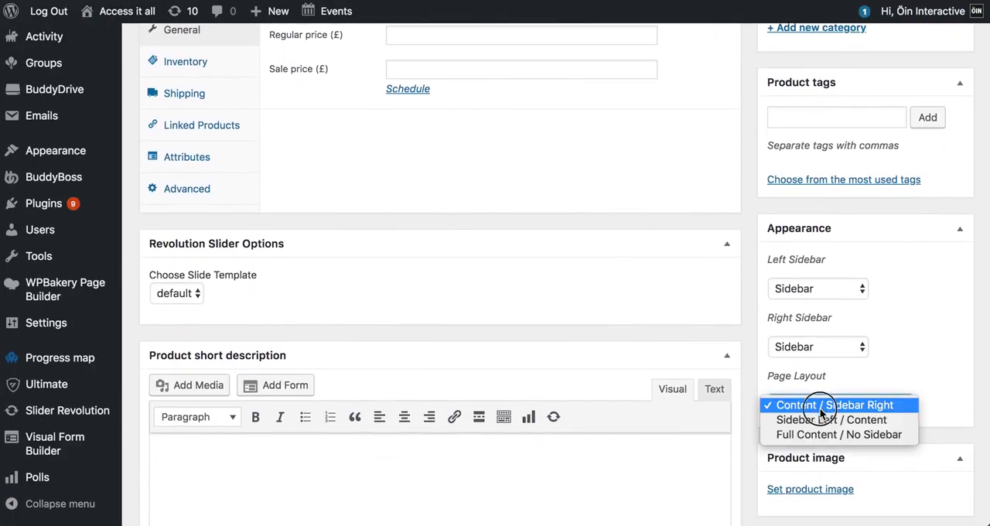
- Use the Full Content / No Sidebar layout and set the Novation Launchpad photo as product image
left_click(838, 434)
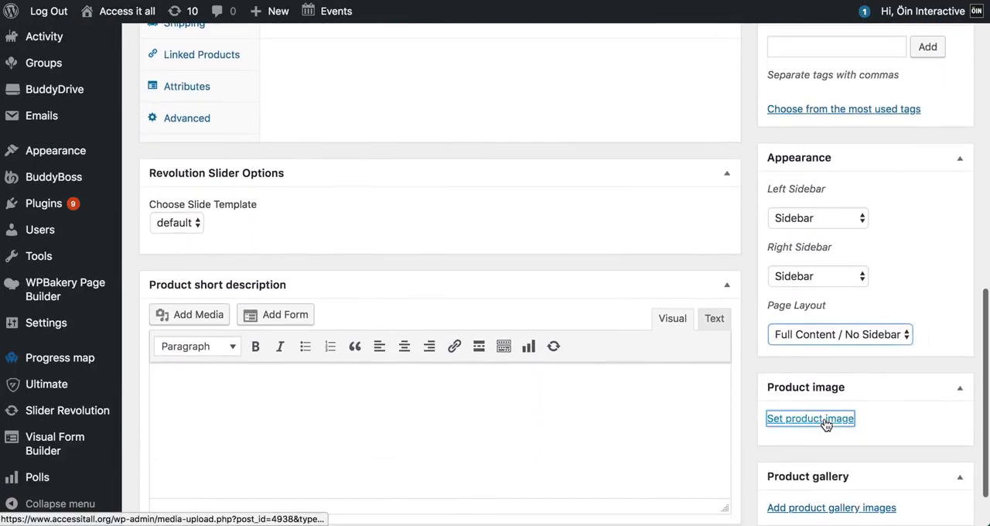
left_click(810, 419)
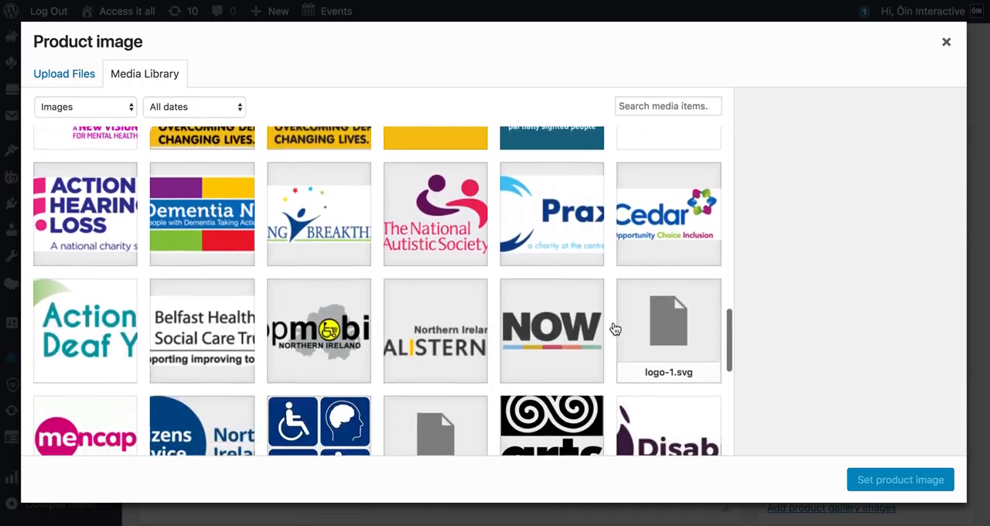
scroll("down", 3)
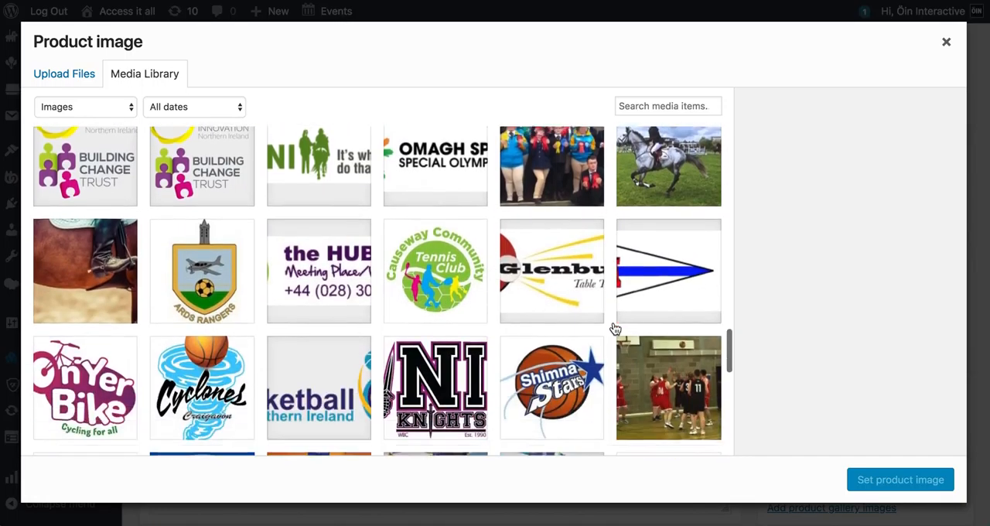
scroll("down", 3)
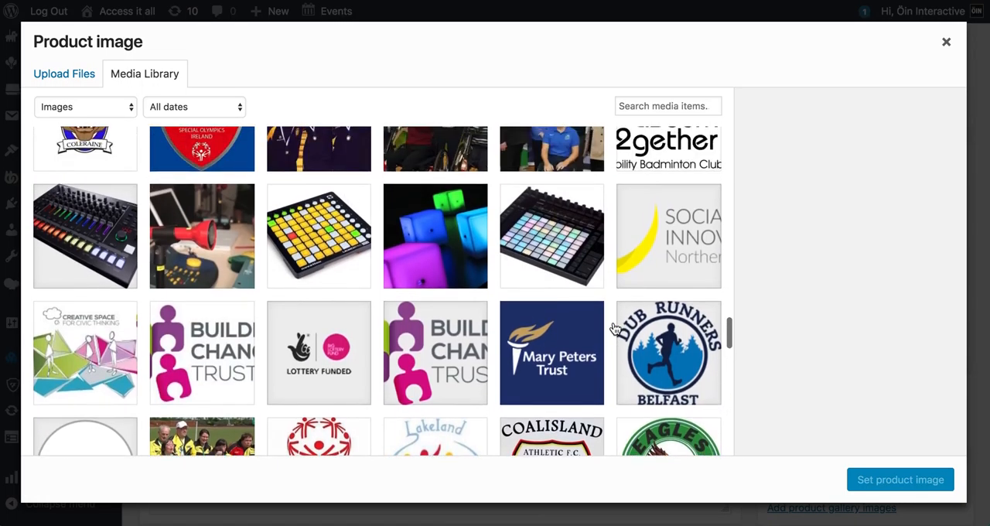
left_click(318, 236)
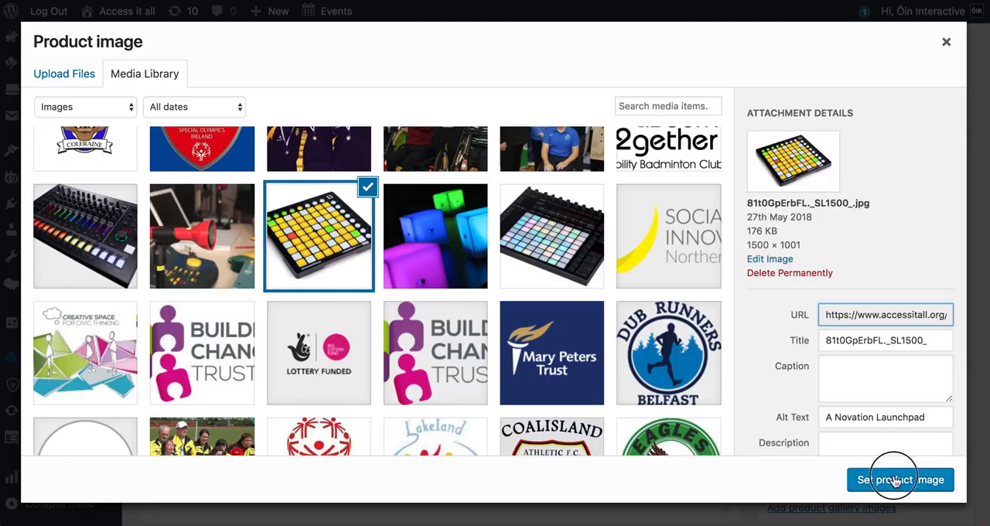
left_click(899, 480)
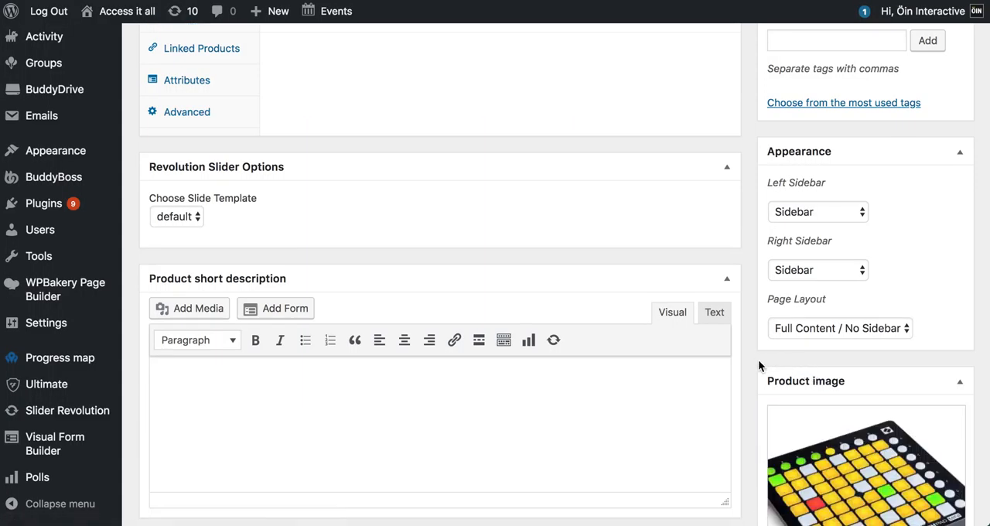
scroll("down", 3)
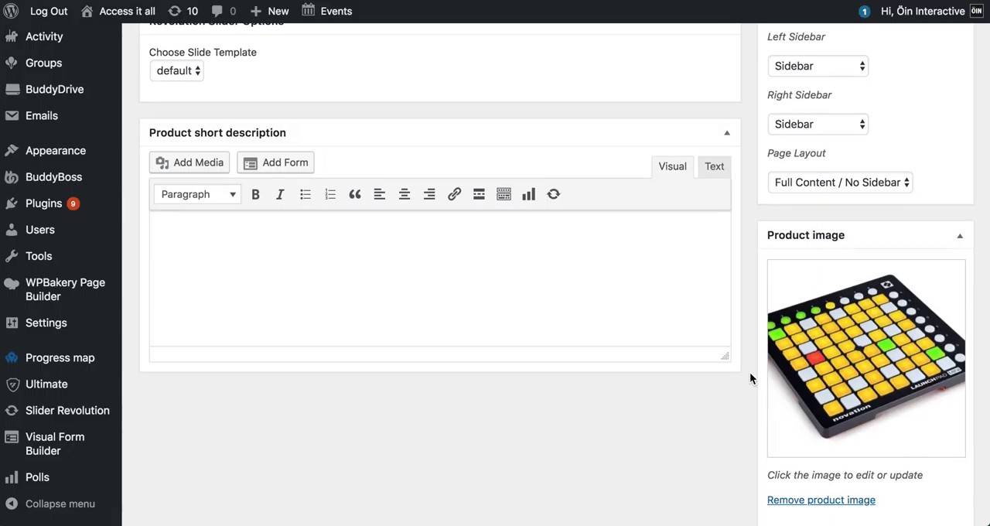
scroll("down", 3)
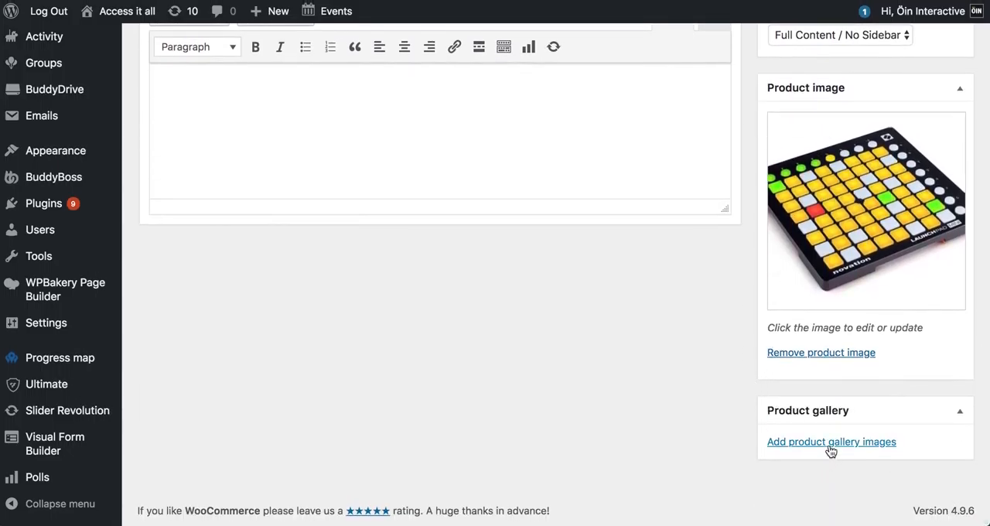
- Add the Roland TR-8 and other photos to the product gallery
left_click(831, 441)
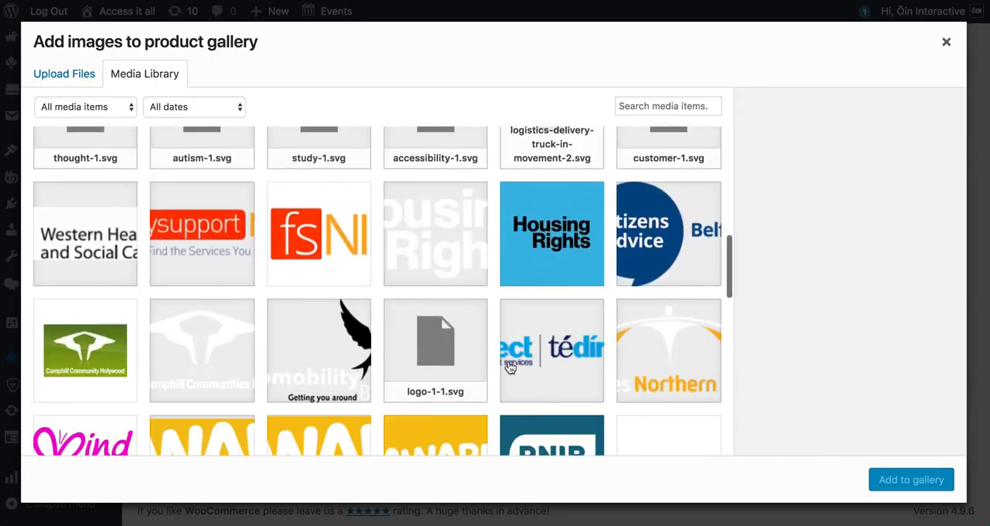
scroll("down", 3)
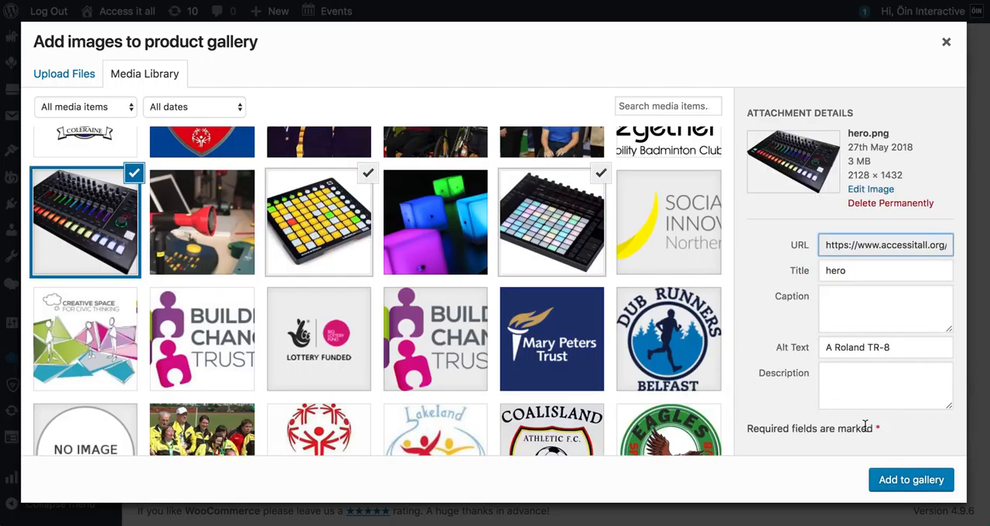
left_click(911, 480)
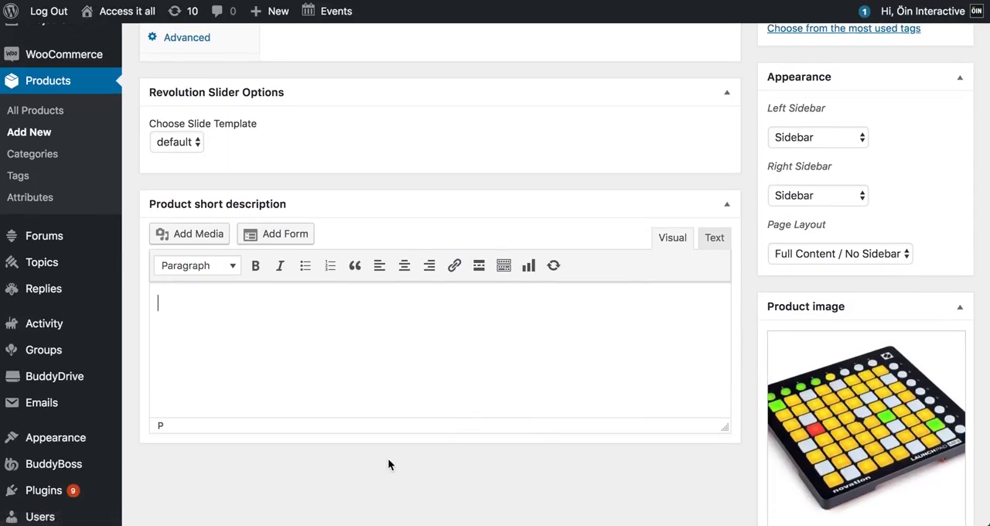
scroll("down", 3)
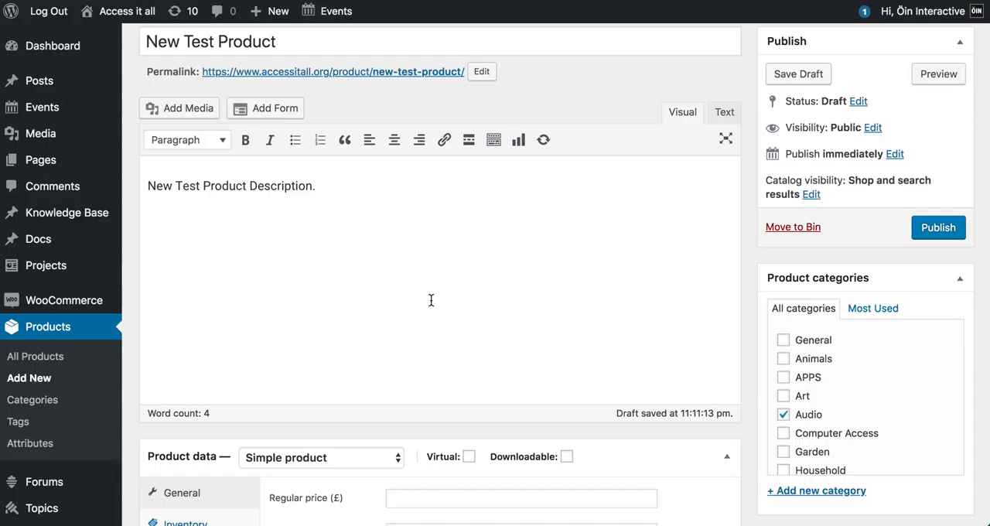
scroll("down", 3)
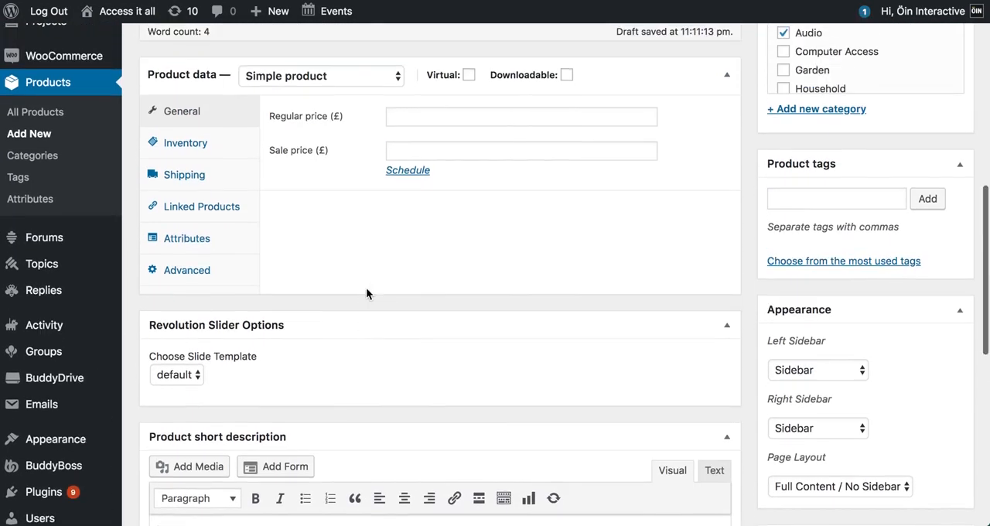
- Enter a regular price of £45
left_click(521, 116)
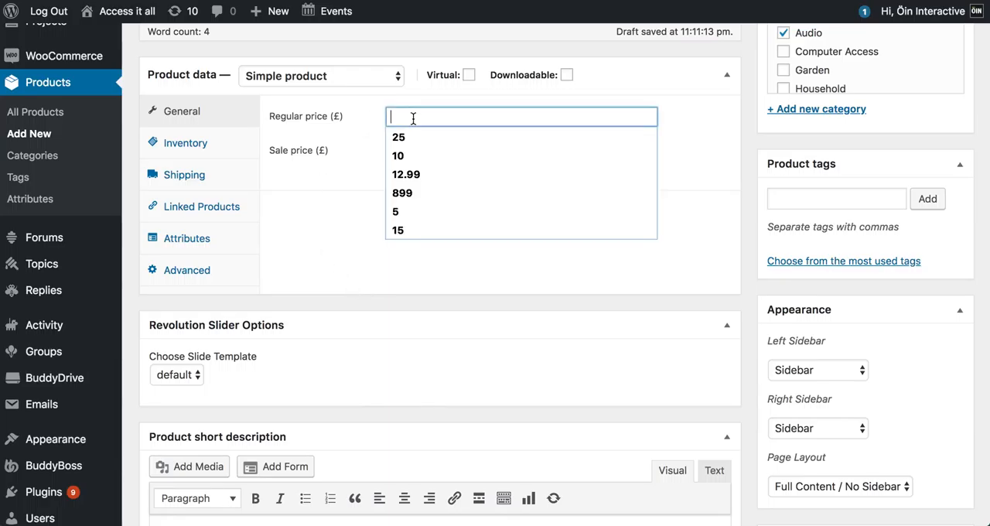
type("45")
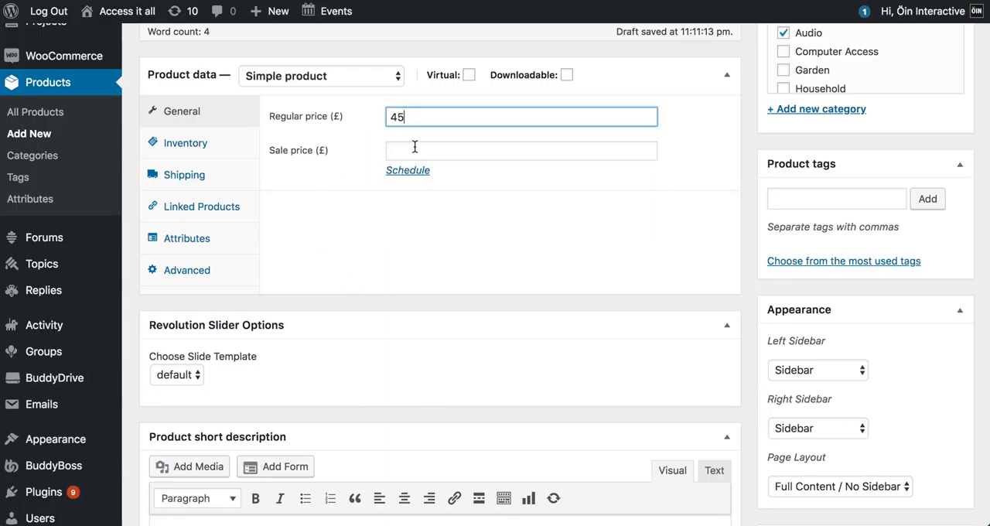
left_click(521, 150)
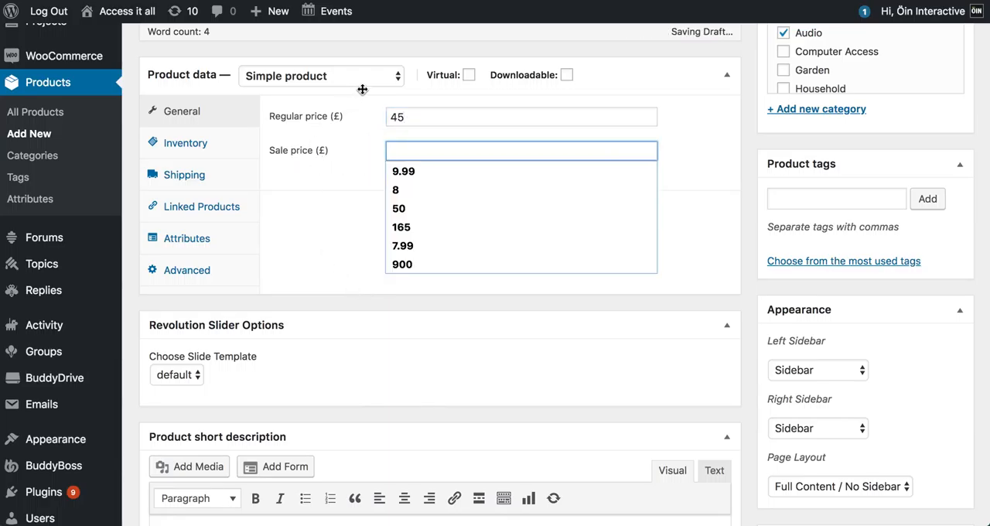
- Look through the Inventory, Shipping, Linked Products and Advanced data tabs, ending on Inventory
left_click(186, 143)
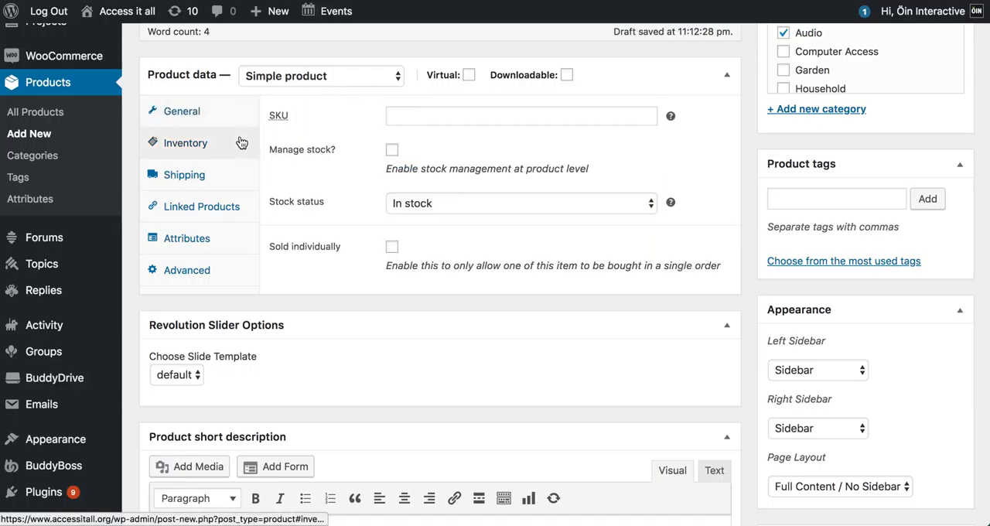
left_click(184, 174)
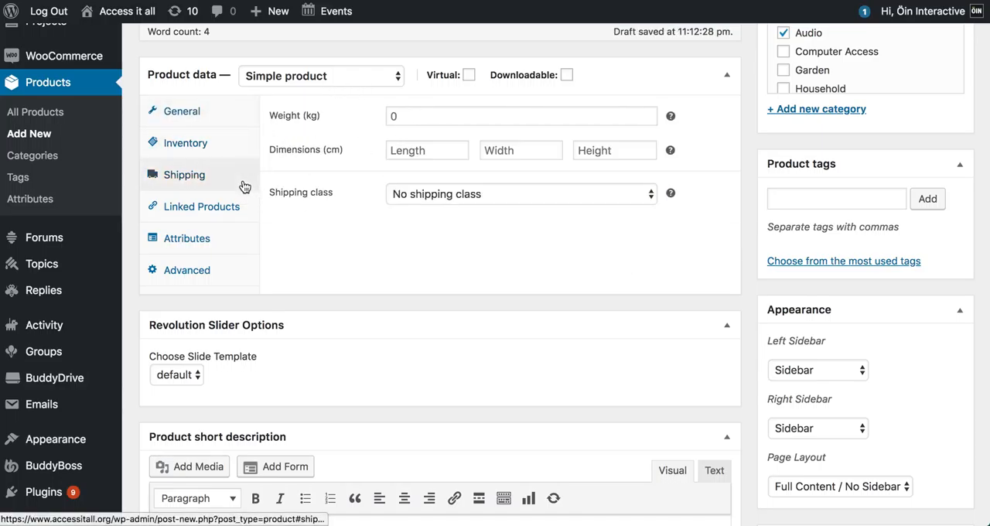
left_click(201, 207)
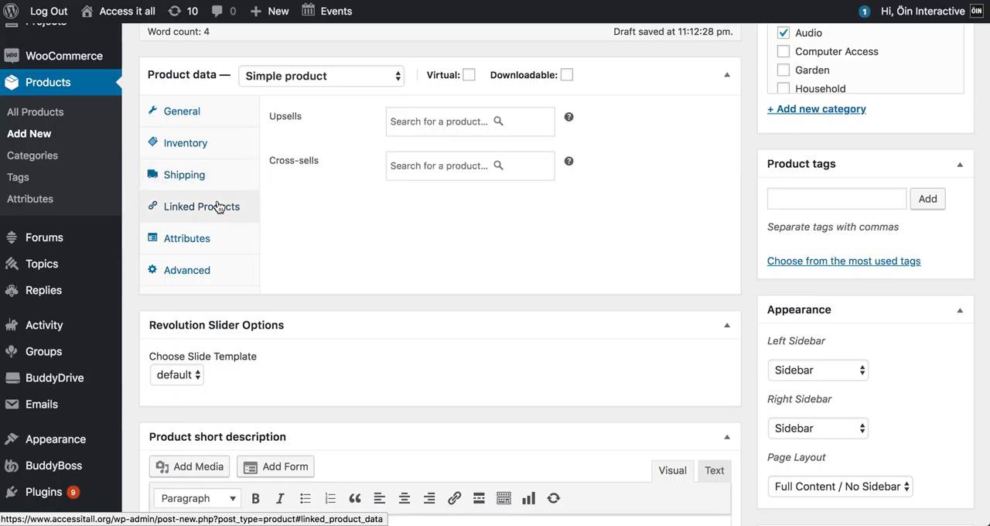
left_click(186, 270)
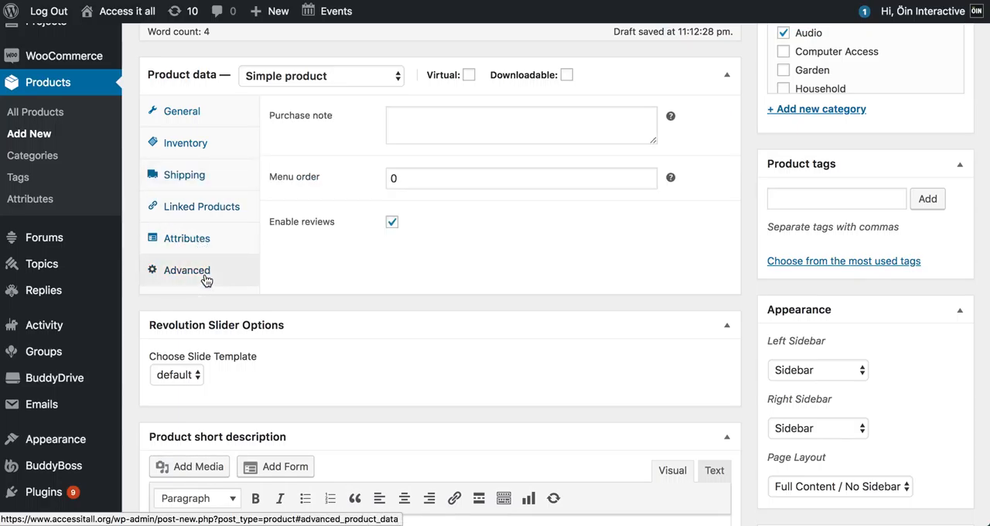
left_click(185, 143)
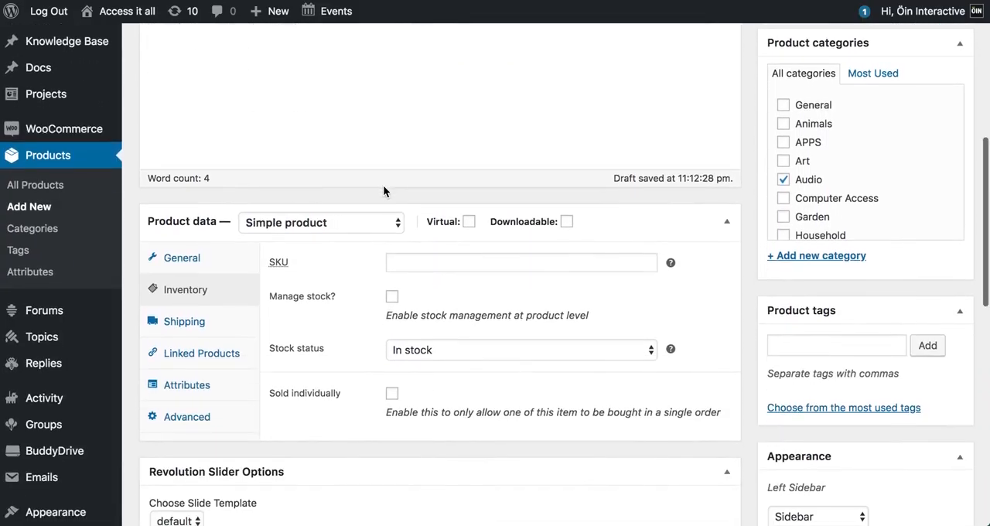
mouse_move(327, 232)
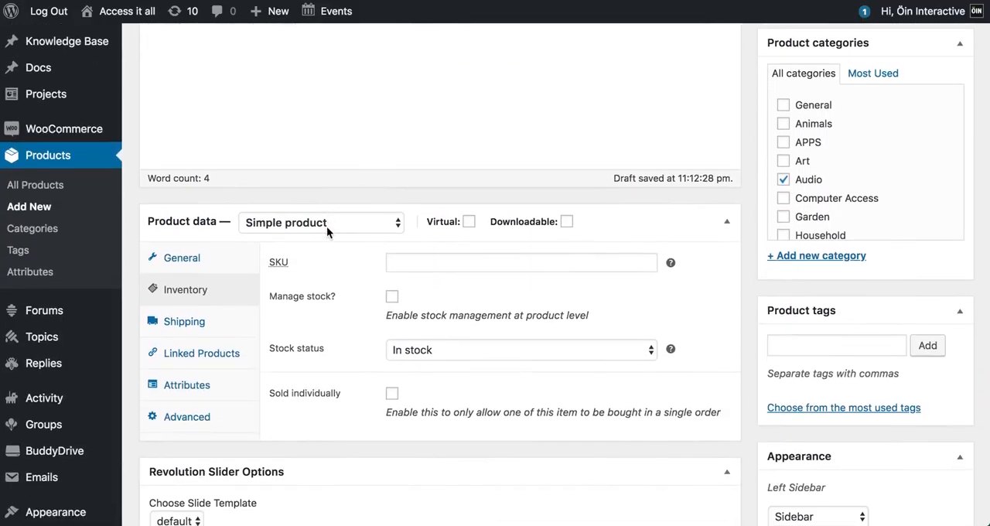
mouse_move(343, 225)
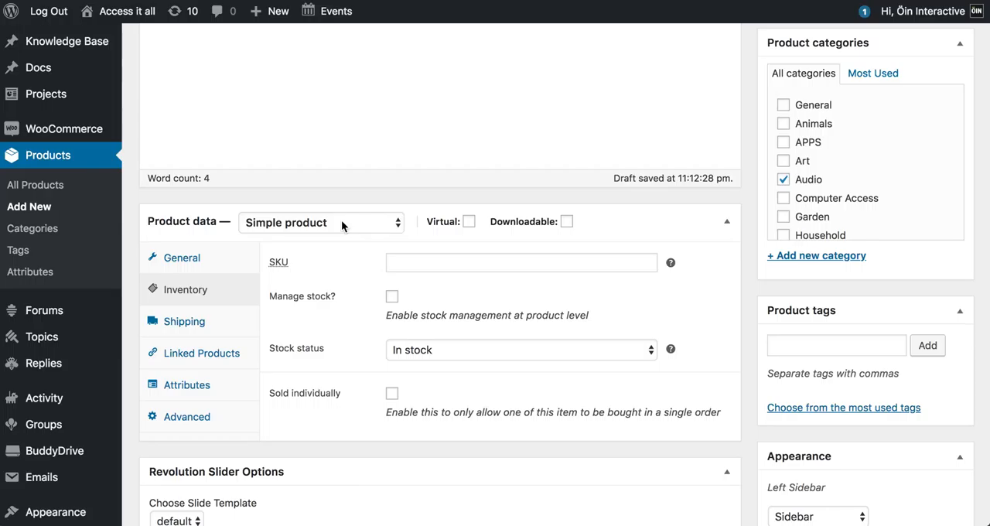
left_click(320, 222)
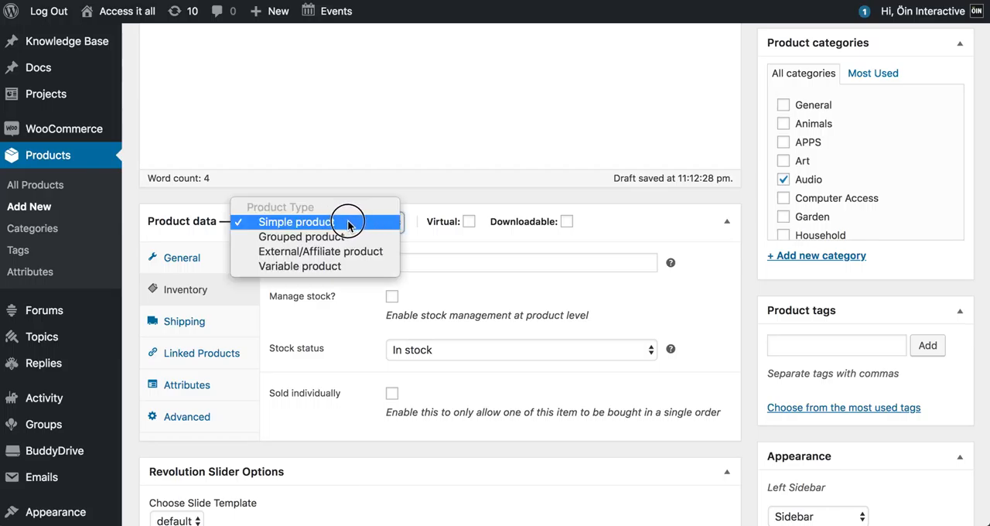
mouse_move(320, 251)
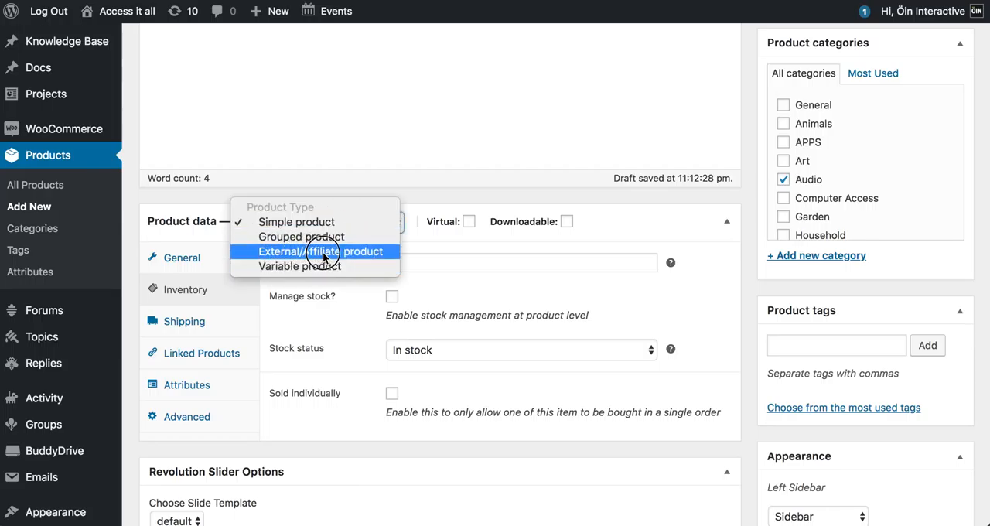
left_click(321, 252)
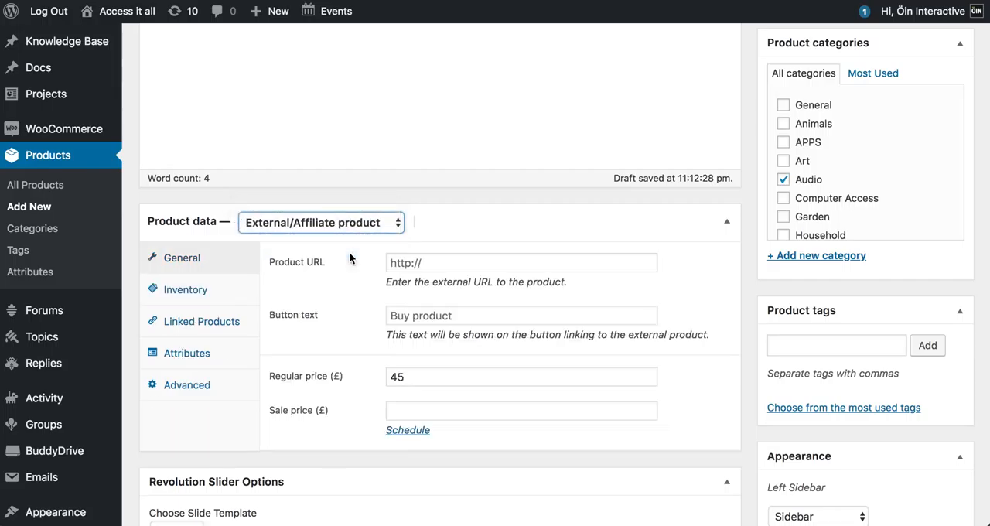
left_click(521, 262)
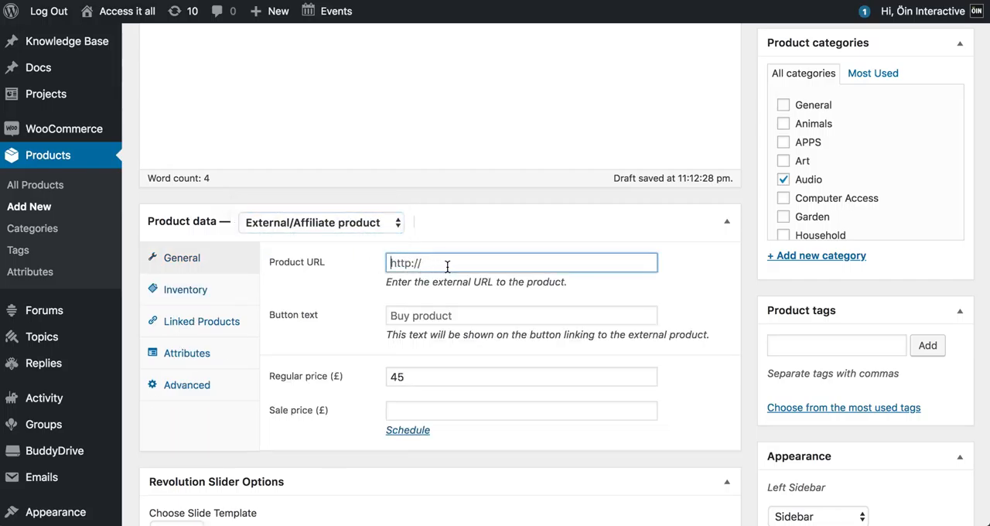
type("www.bbc.co")
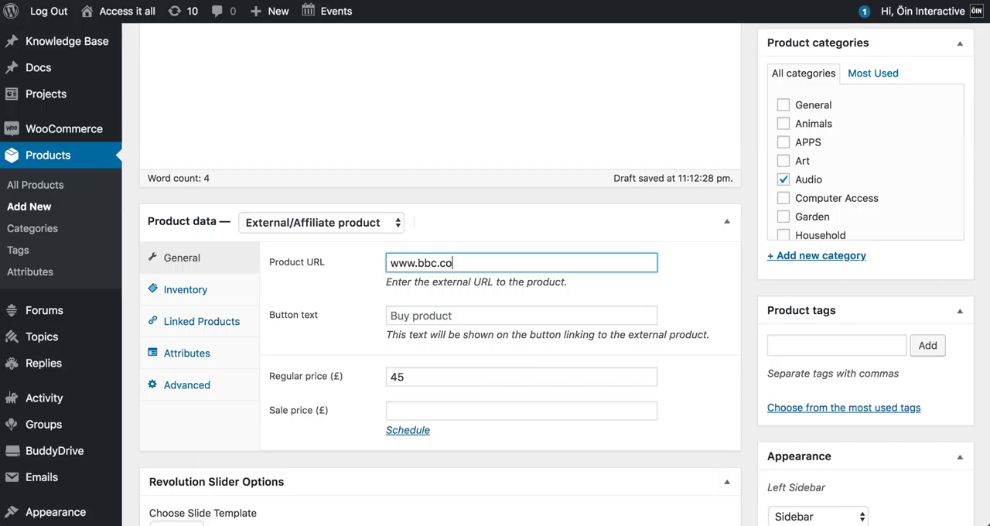
type(".uk")
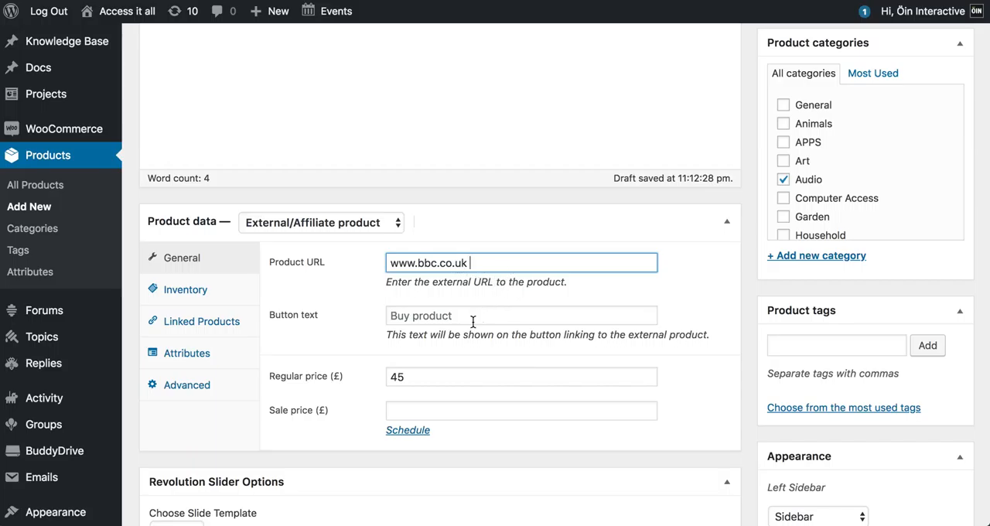
type("F")
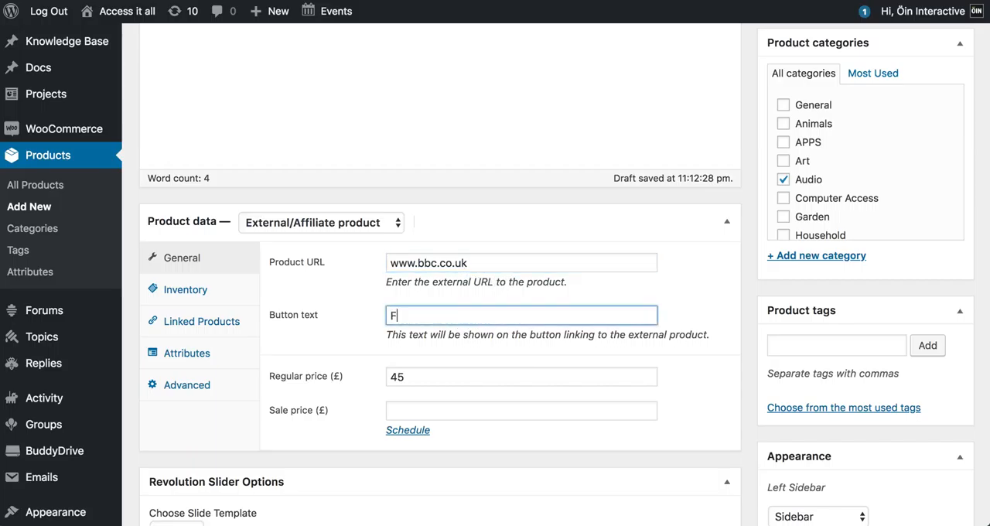
type("ind out more")
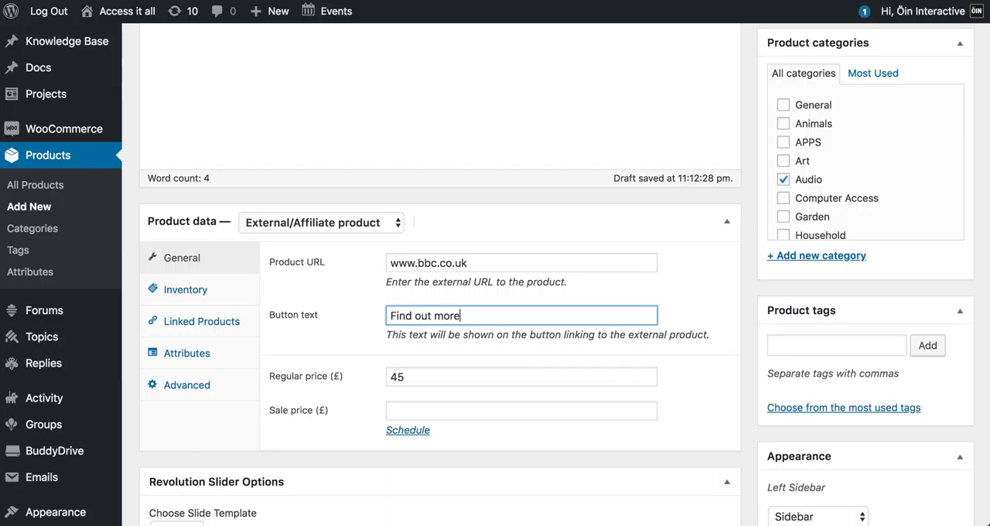
left_click(521, 377)
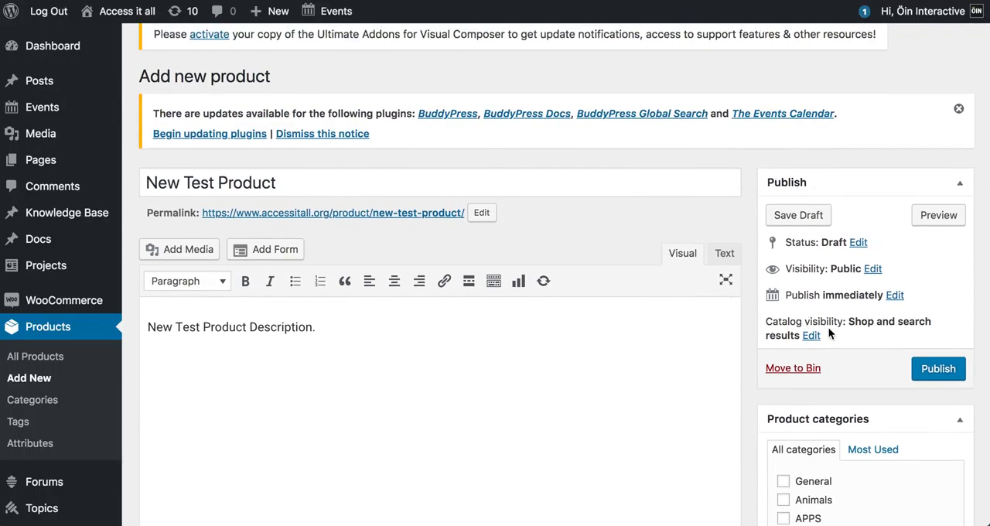
- Publish New Test Product so its status reads Published
left_click(938, 368)
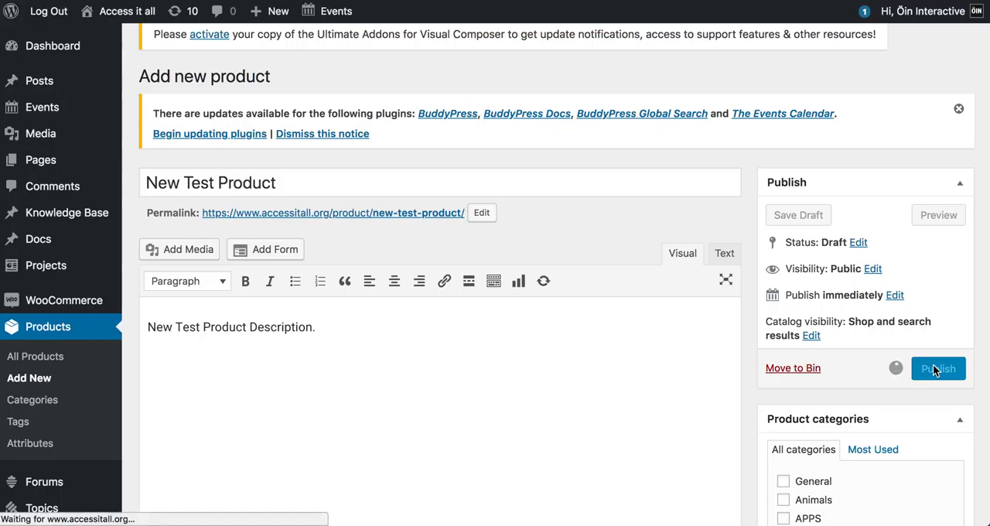
left_click(938, 368)
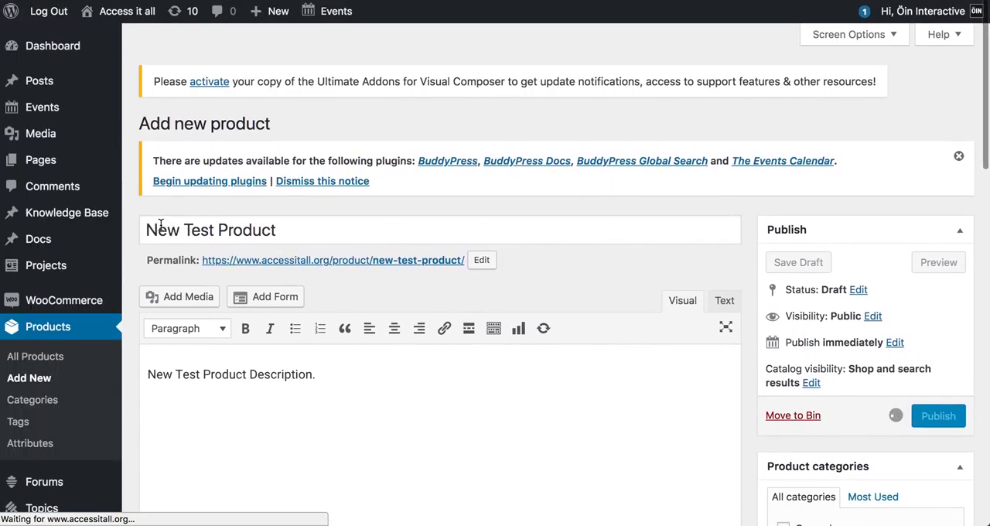
left_click(938, 415)
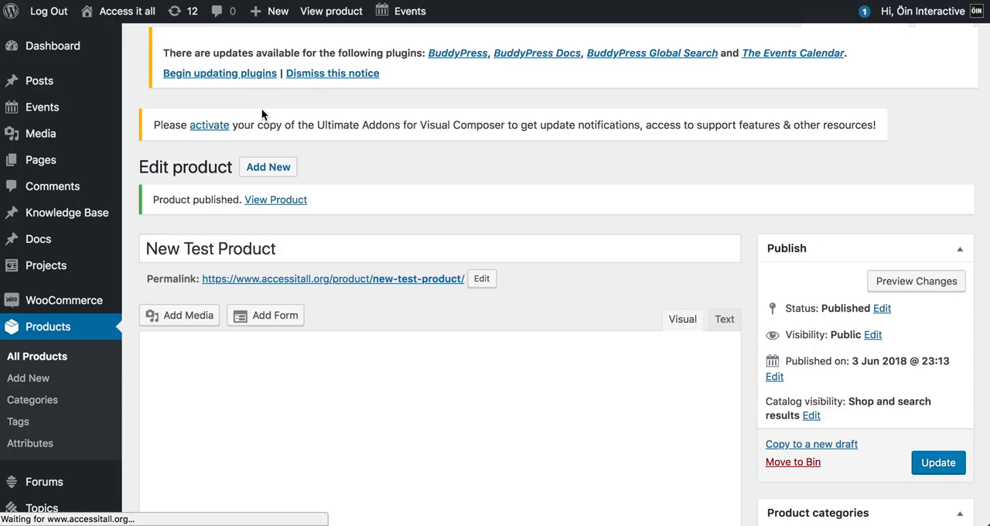
- Choose Visit Site from the admin bar's site menu
left_click(126, 11)
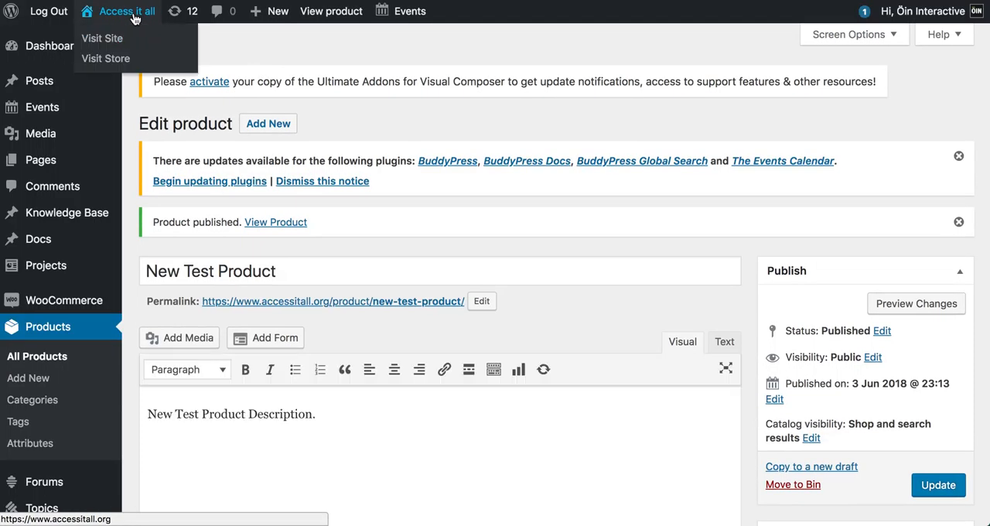
left_click(103, 38)
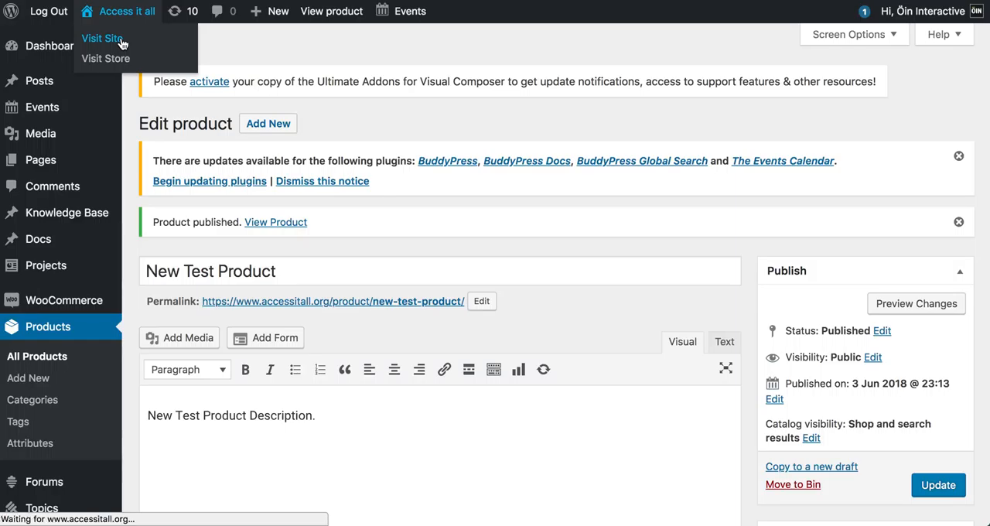
left_click(102, 38)
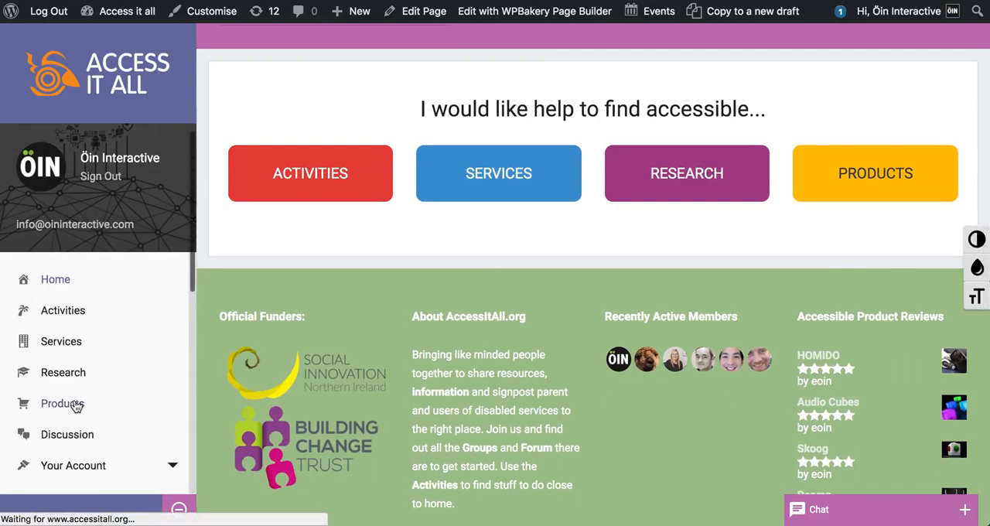
- Find New Test Product in the storefront Disability Products list and open it
left_click(62, 403)
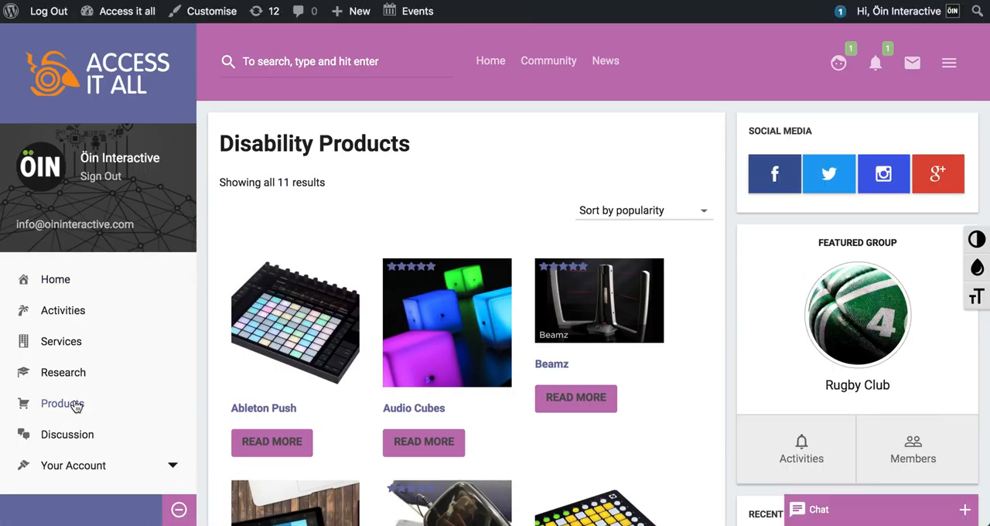
scroll("down", 3)
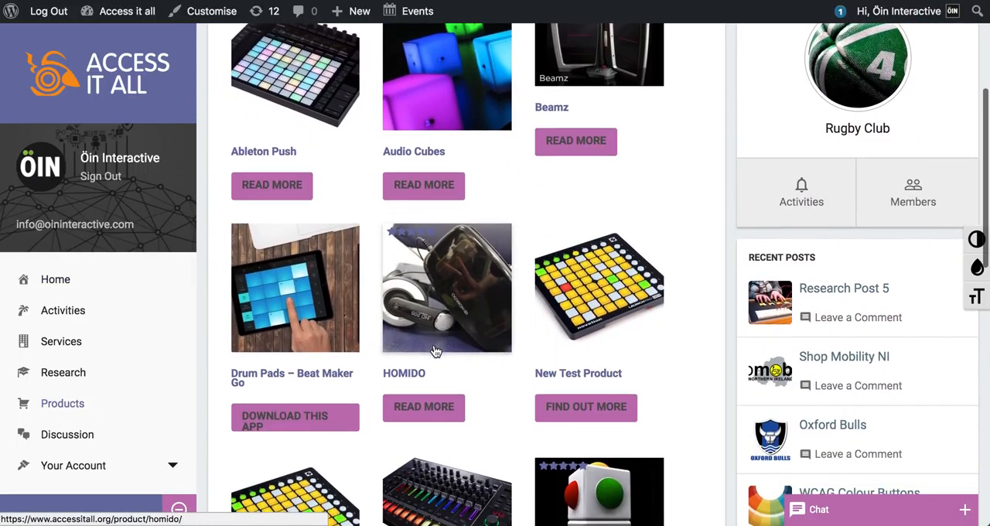
mouse_move(598, 325)
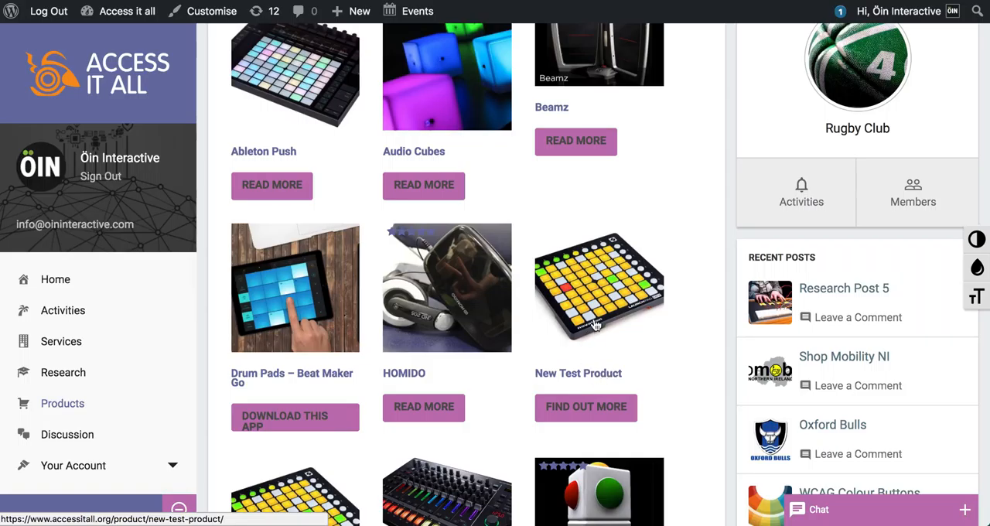
left_click(599, 288)
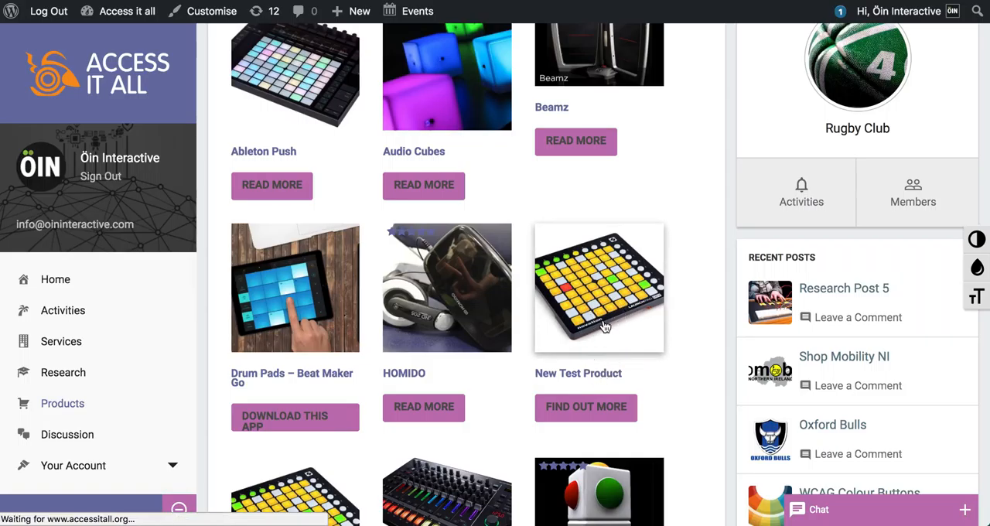
- Scroll the product page, view the empty Reviews tab and the Related products
left_click(599, 287)
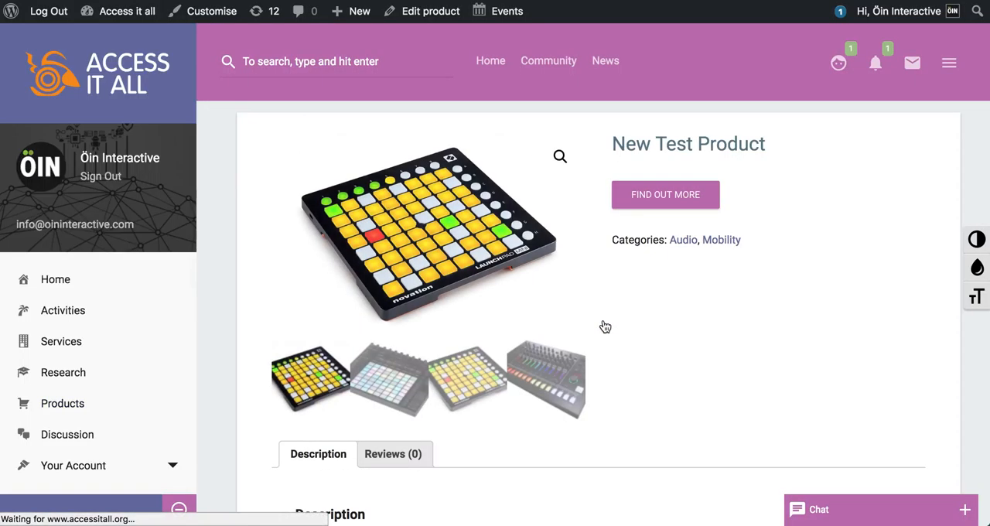
scroll("down", 3)
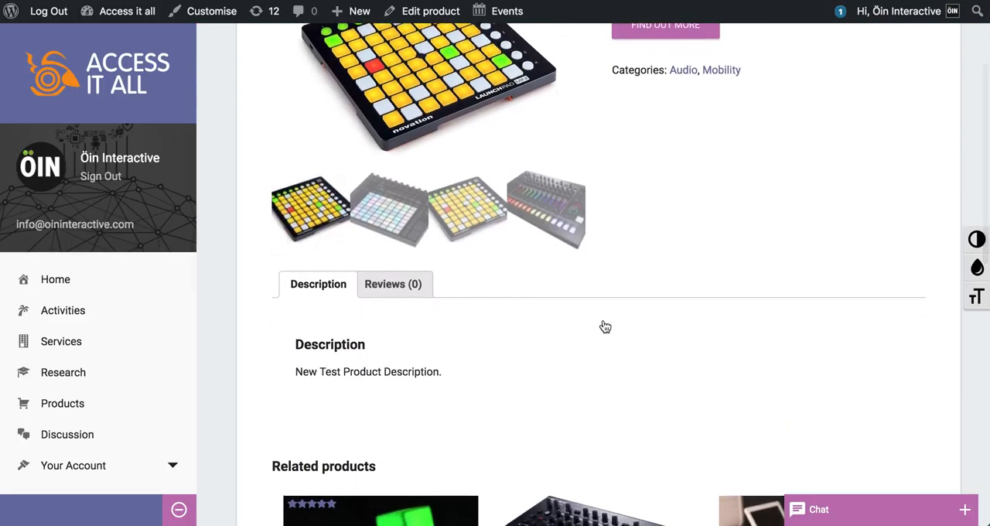
left_click(393, 284)
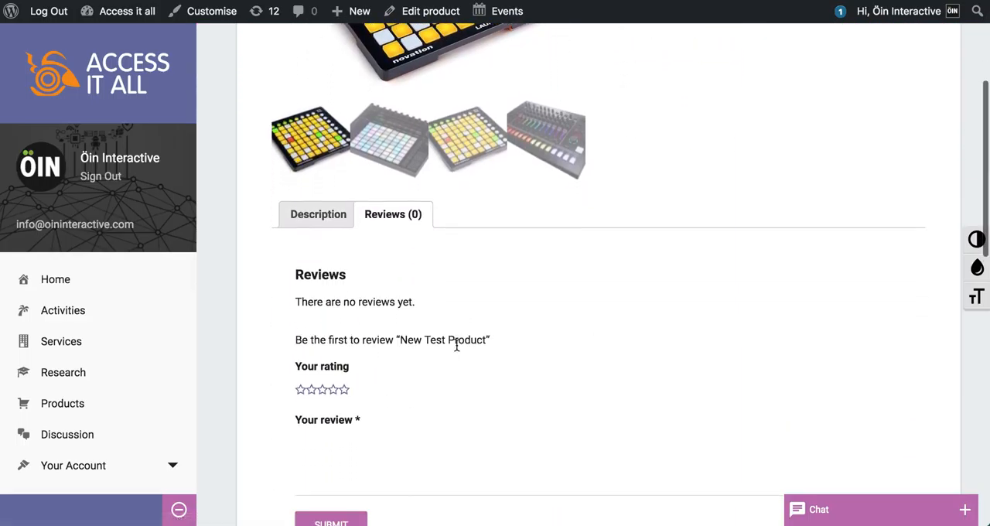
scroll("down", 3)
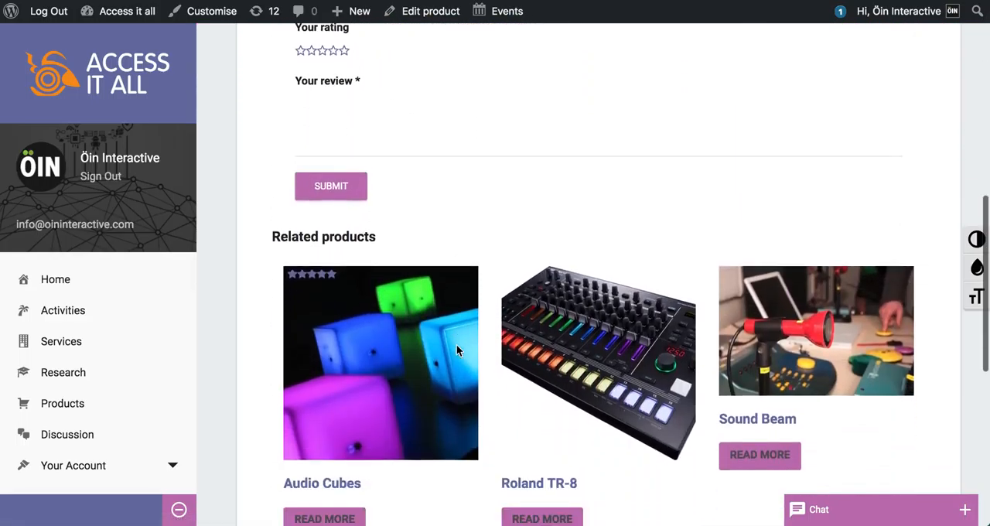